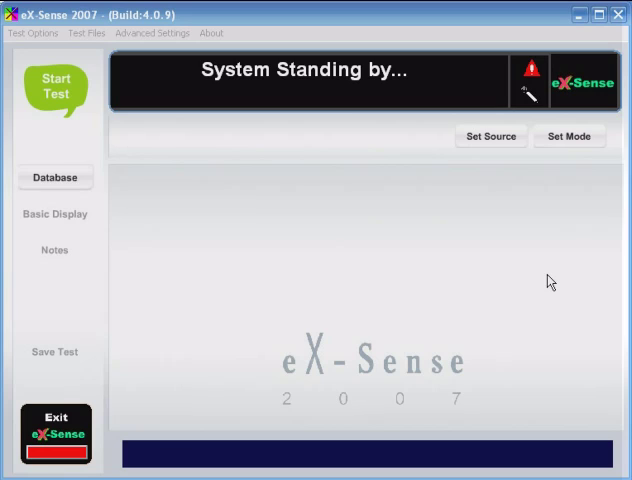
mouse_move(568, 224)
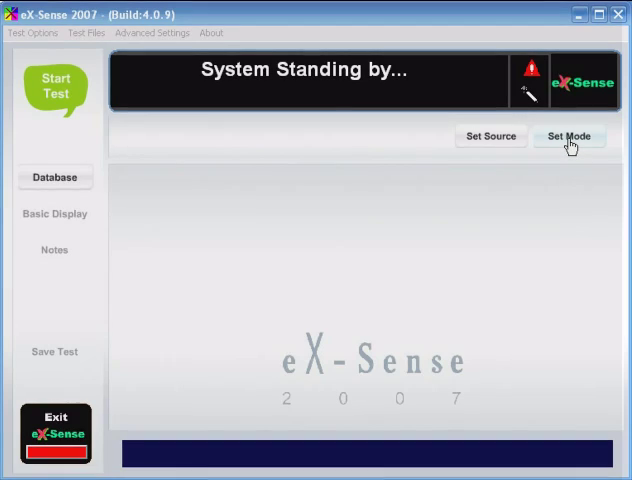
Switch to Love Detector Mode so the love level and its three gauges appear.
left_click(568, 136)
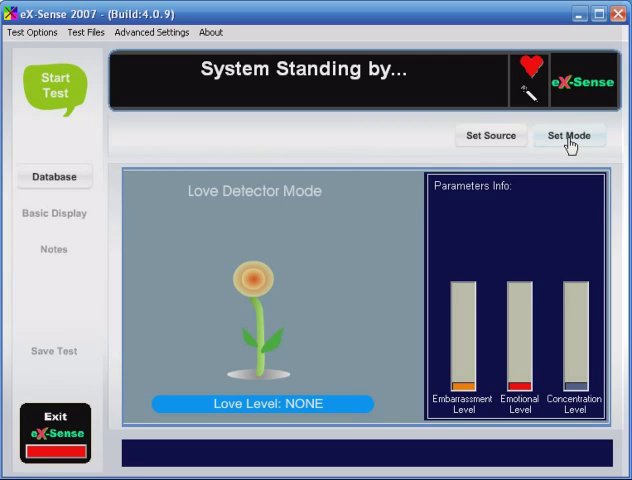
Leave Love Detector Mode via Set Mode, returning to the blank standby screen.
left_click(568, 136)
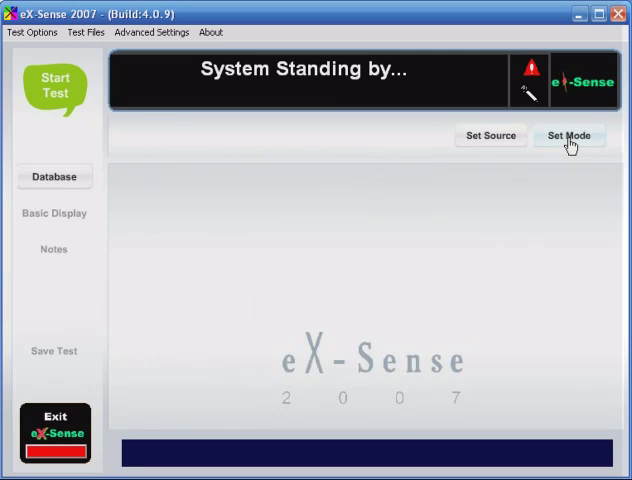
mouse_move(296, 100)
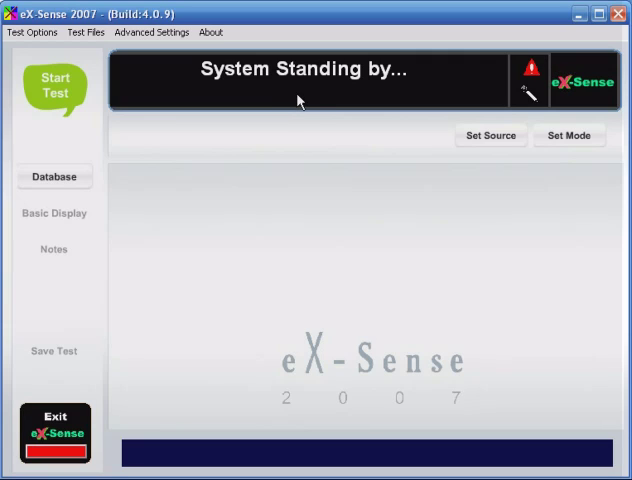
mouse_move(310, 104)
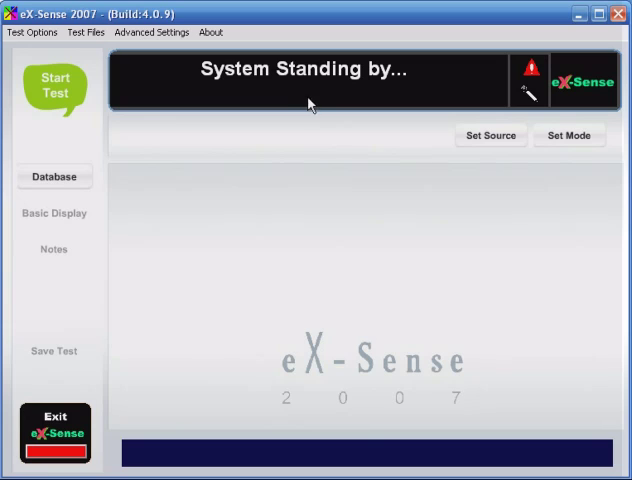
mouse_move(464, 132)
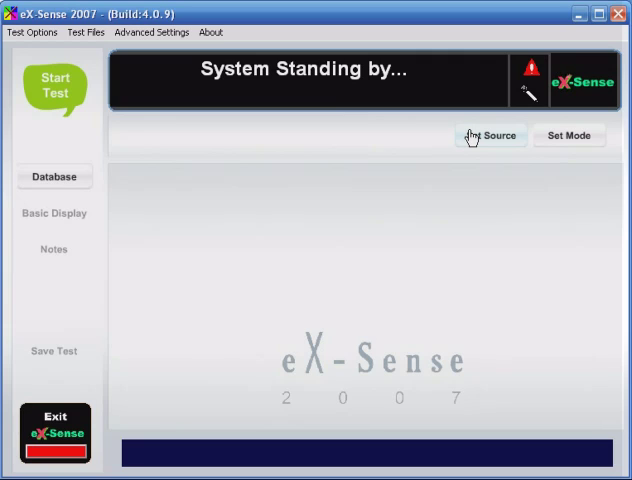
mouse_move(532, 96)
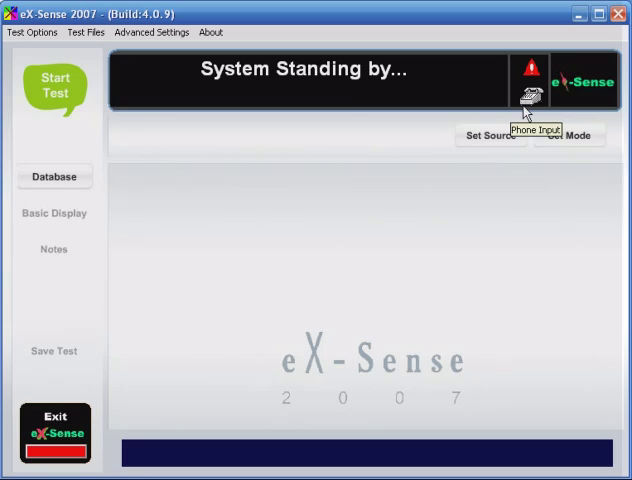
mouse_move(490, 138)
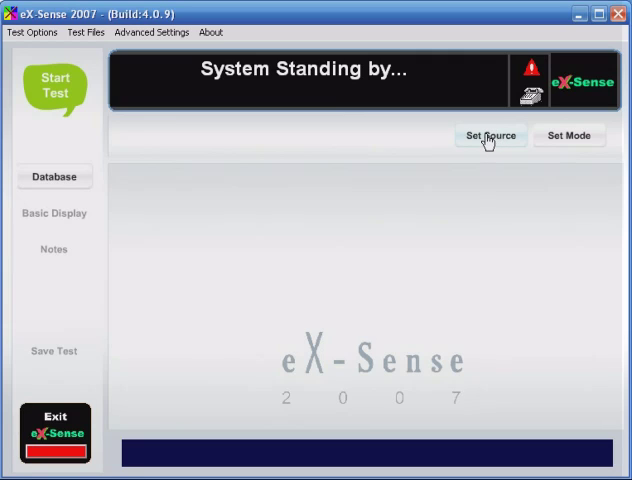
mouse_move(528, 96)
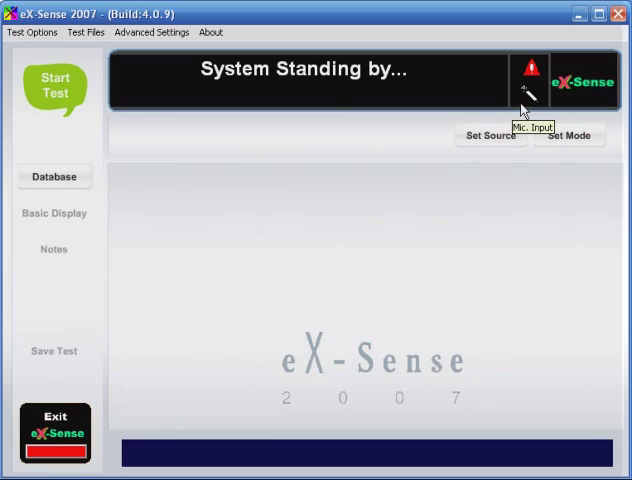
mouse_move(404, 140)
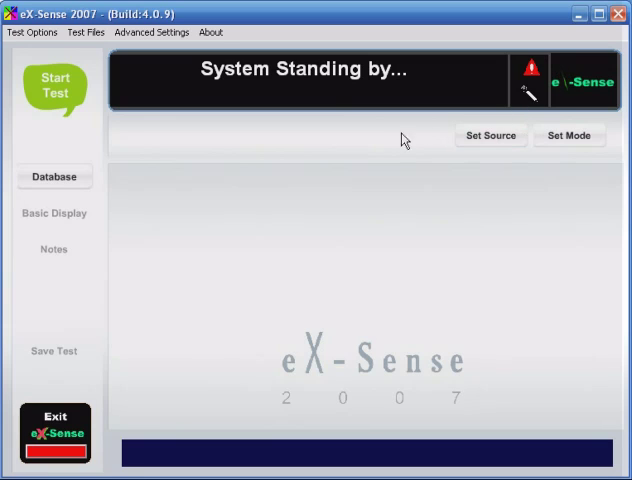
mouse_move(312, 156)
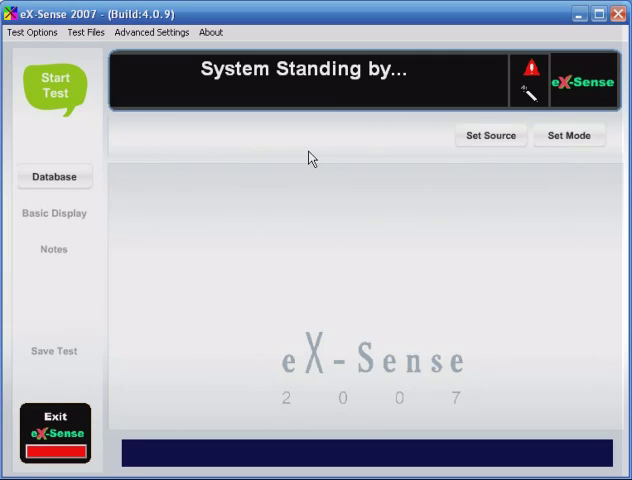
mouse_move(300, 158)
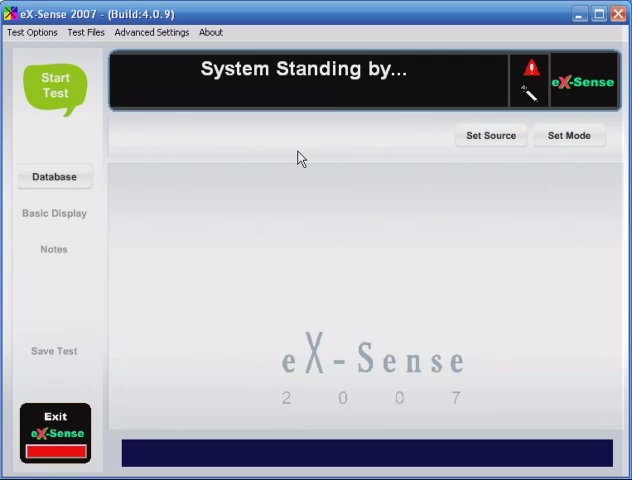
mouse_move(74, 104)
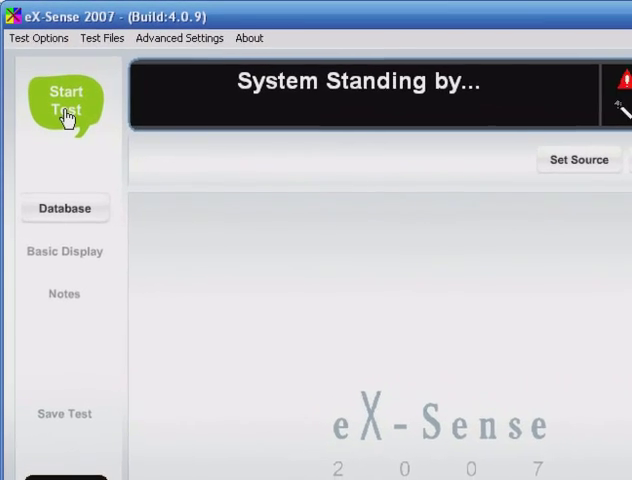
Start a new lie detection test so live stress and excitement readings appear.
left_click(64, 104)
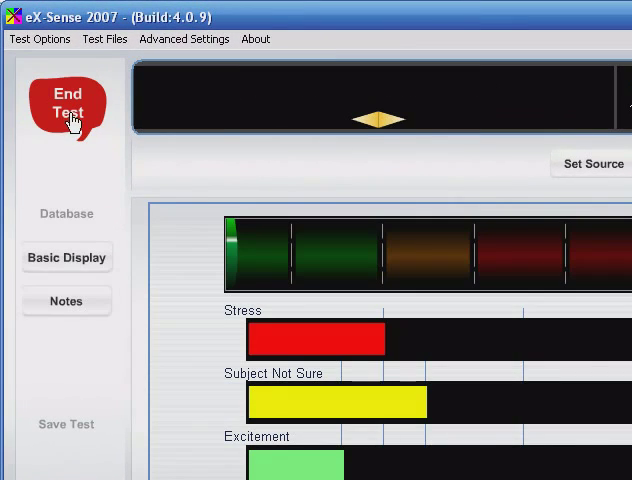
mouse_move(192, 152)
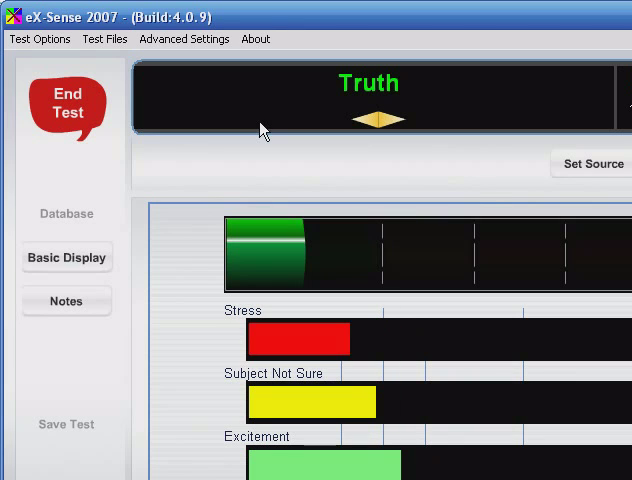
mouse_move(136, 228)
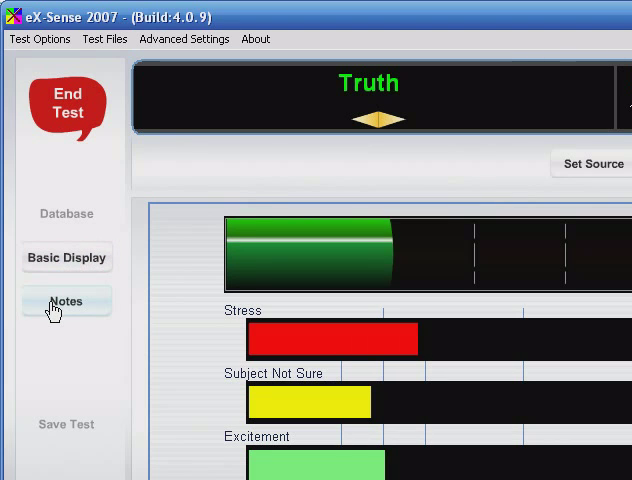
Add the note 'homepolygraph.com' to the running test and return to the Basic Display.
left_click(66, 300)
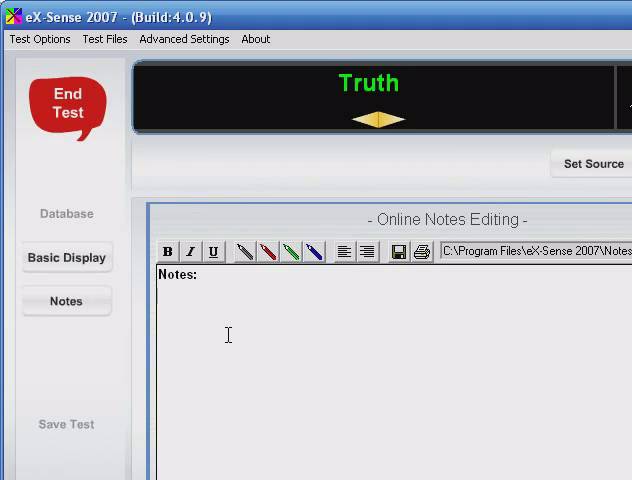
type("home")
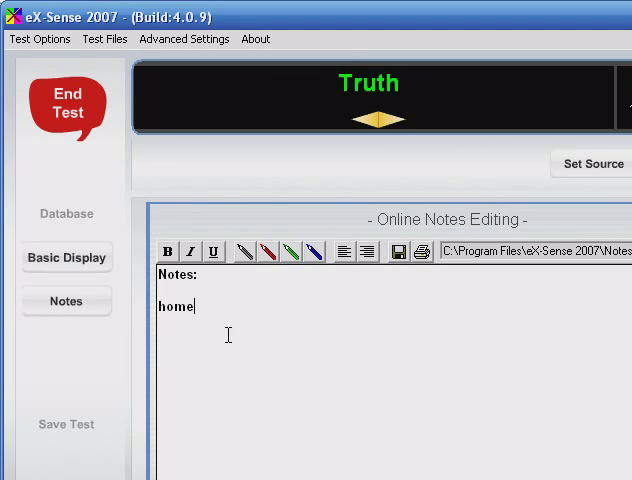
type("polygr")
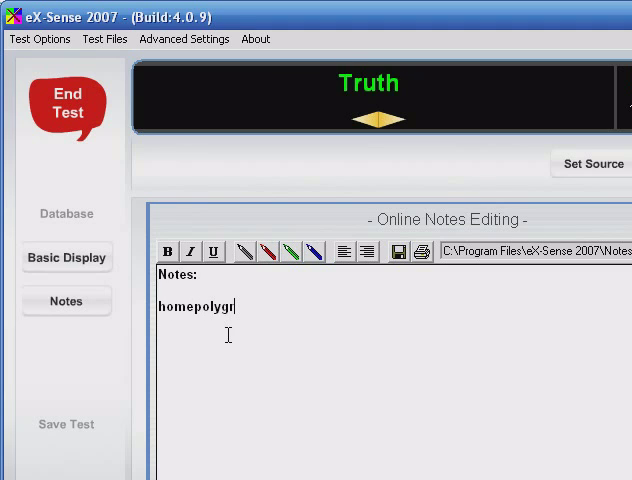
type("aph.co")
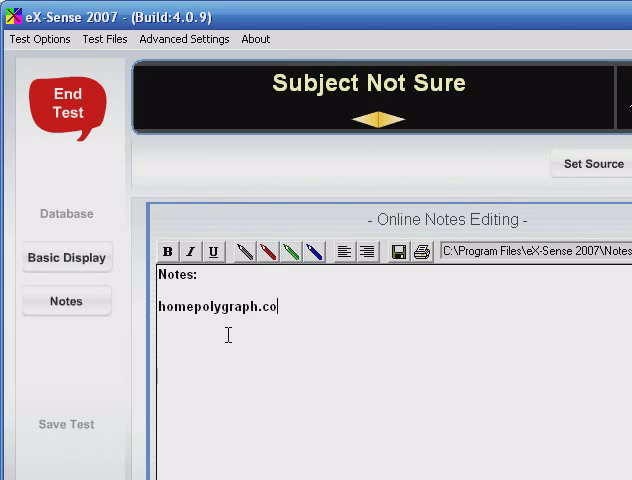
type("m")
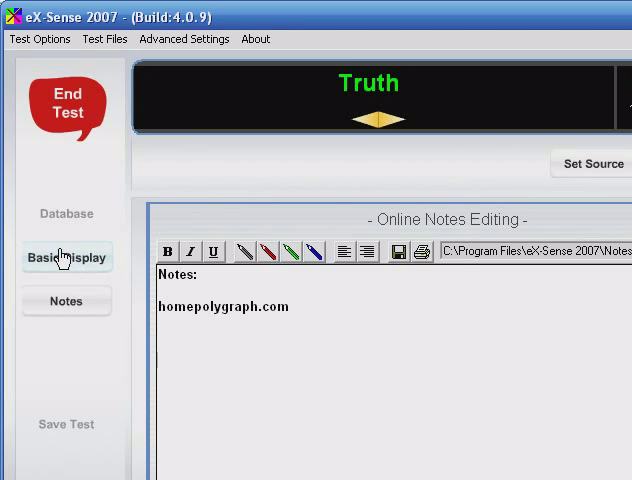
left_click(66, 256)
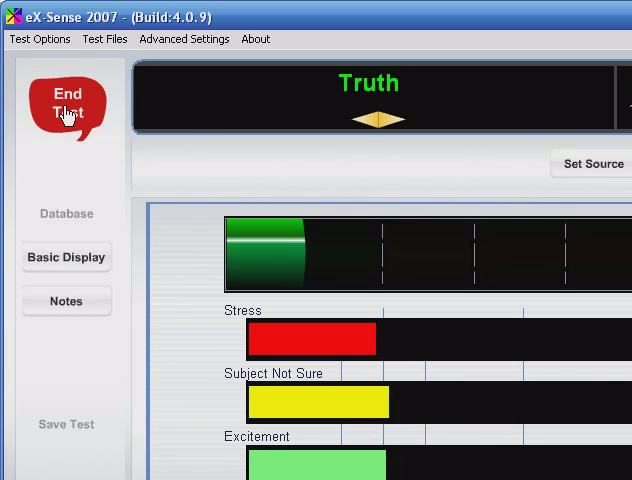
End the test and scroll through the summary report of mood, stress and conclusions.
left_click(66, 108)
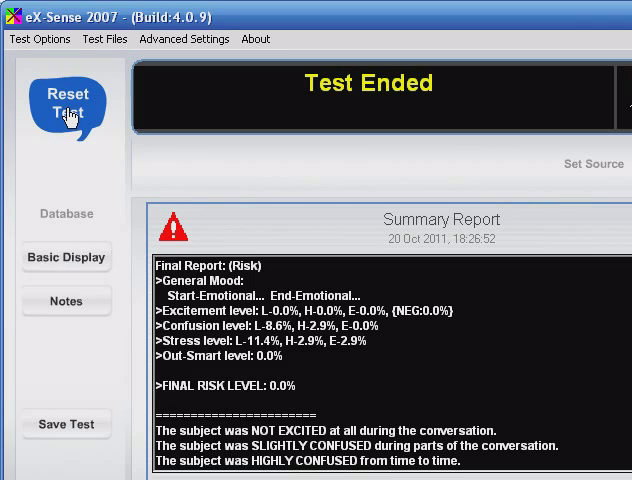
mouse_move(92, 154)
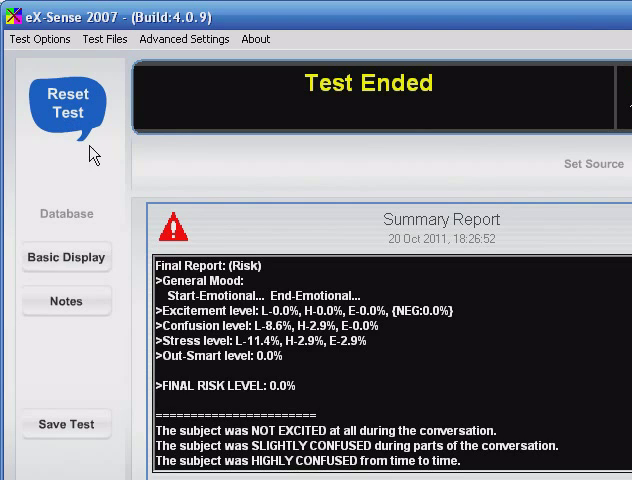
mouse_move(398, 358)
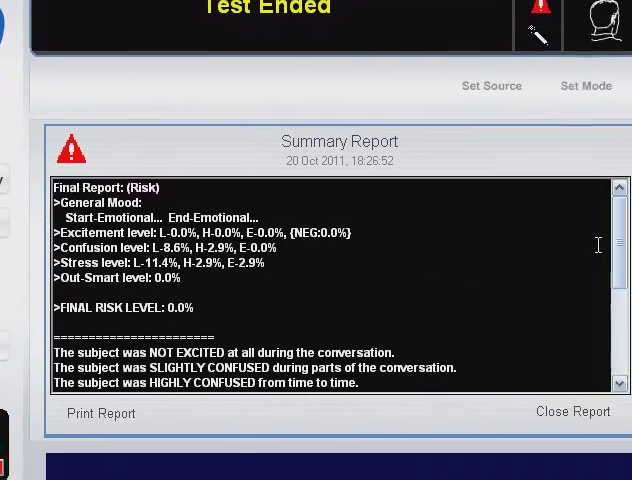
scroll("down", 3)
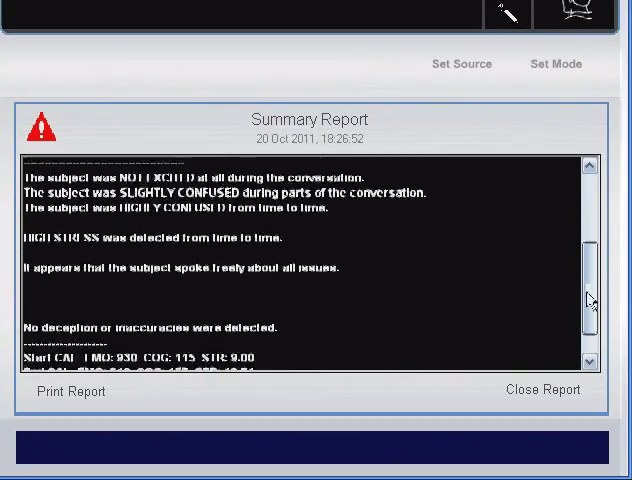
scroll("down", 3)
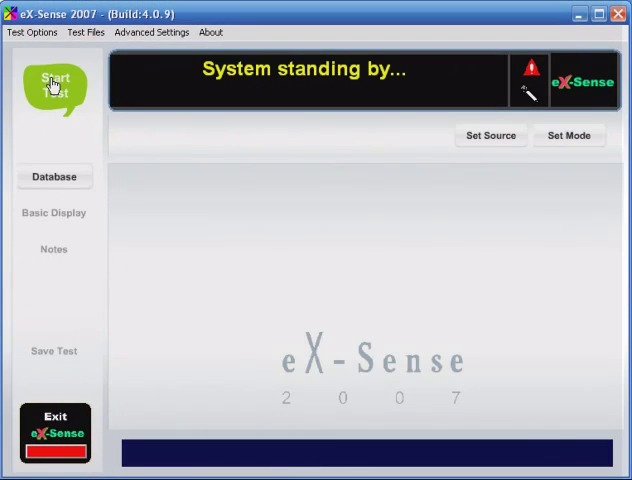
mouse_move(126, 112)
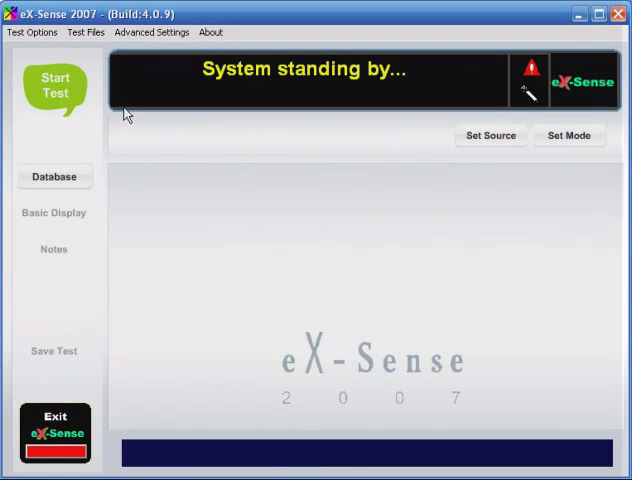
mouse_move(308, 230)
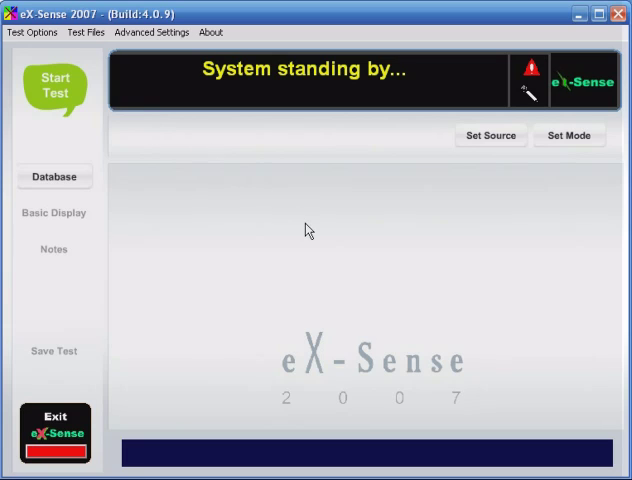